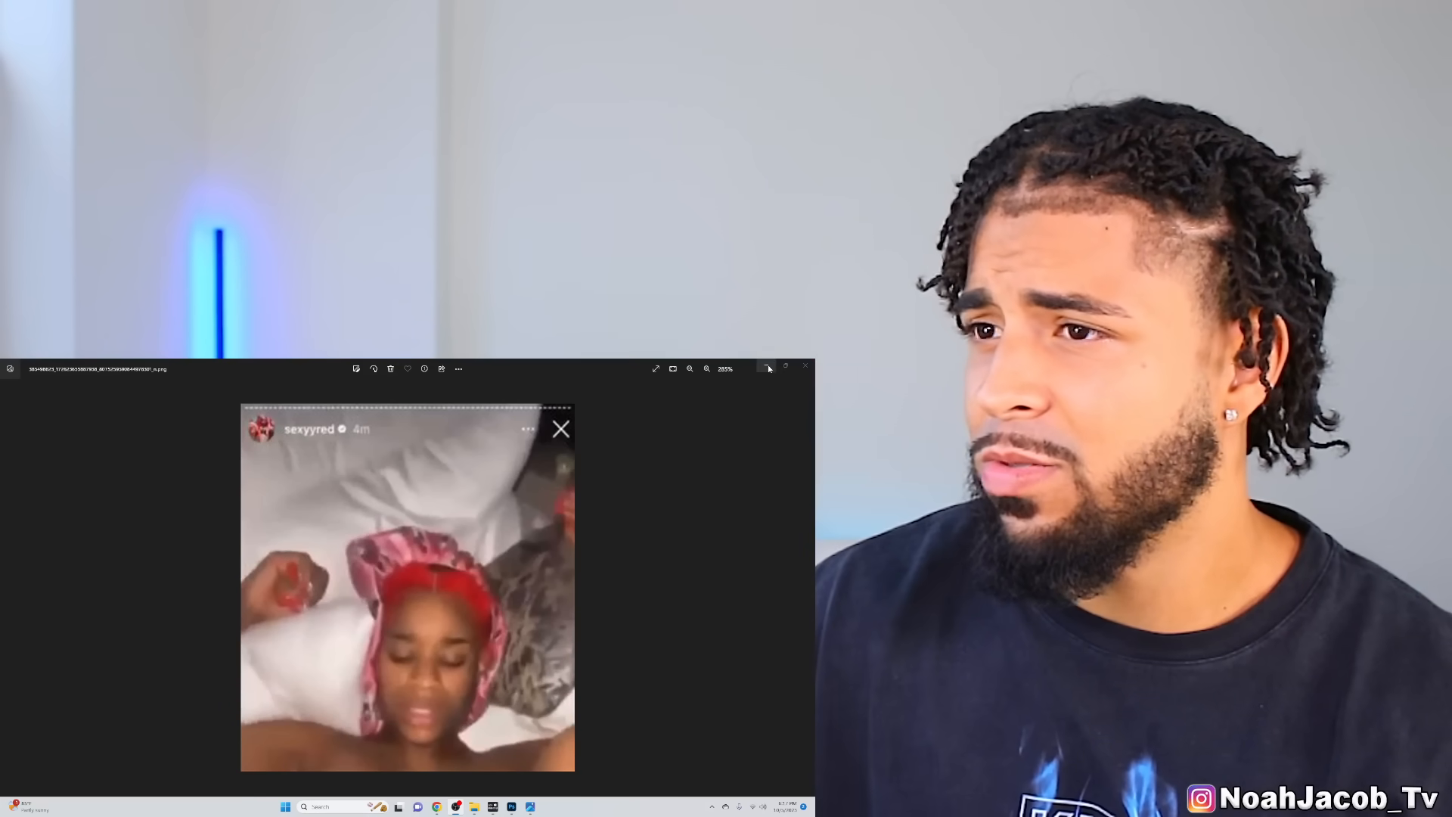
pyautogui.click(805, 364)
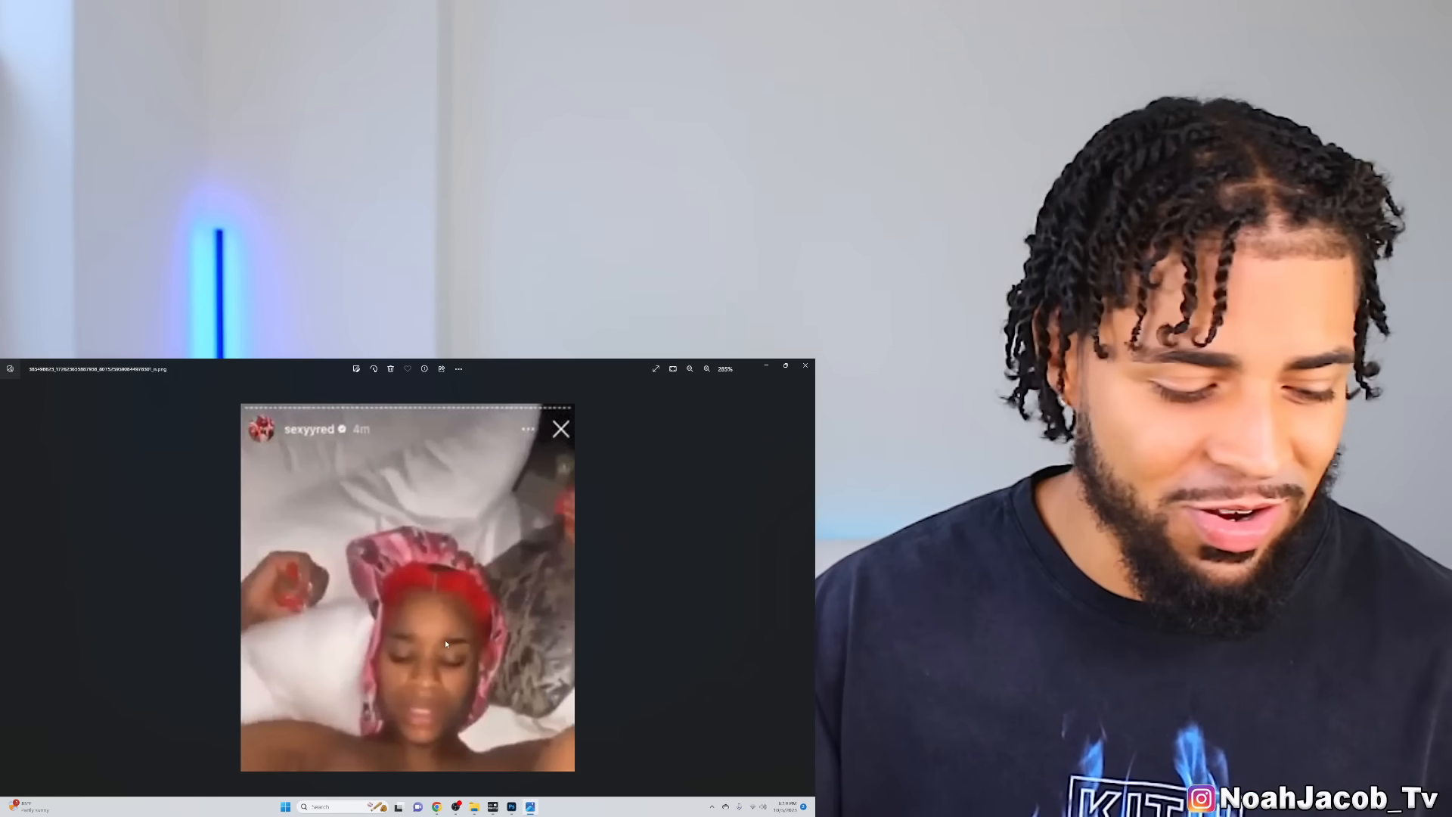
pyautogui.click(689, 368)
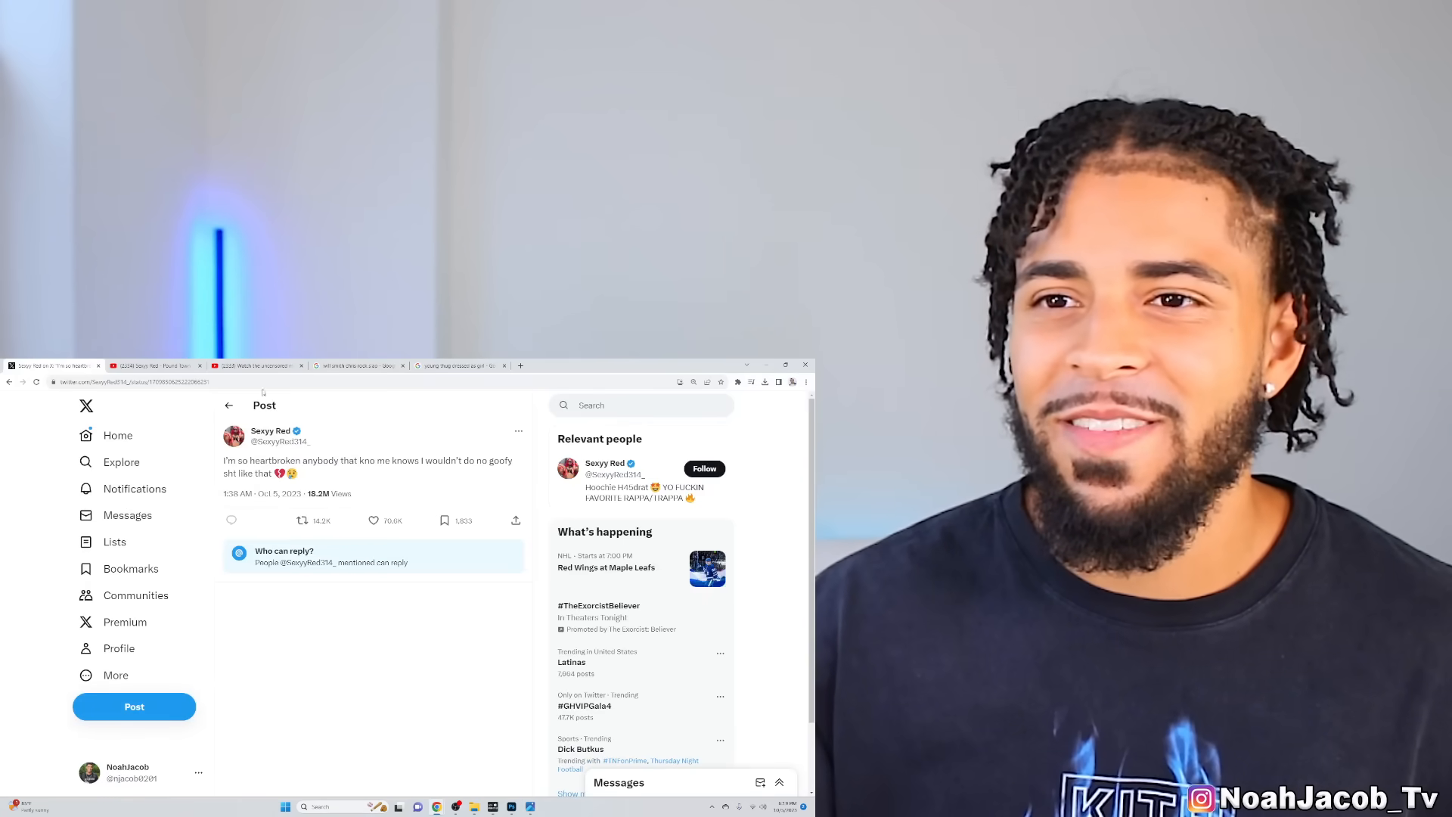
pyautogui.click(157, 364)
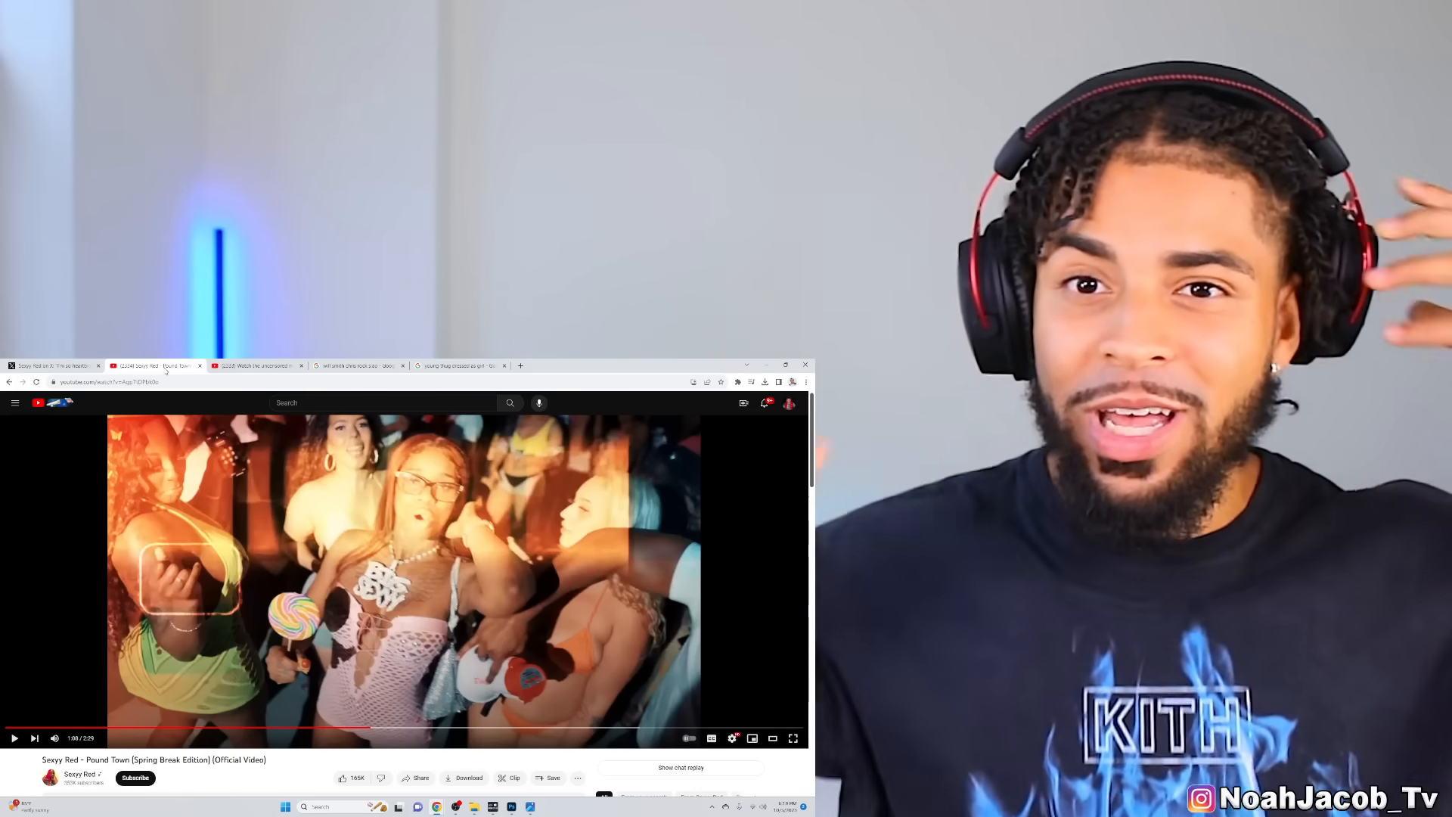
pyautogui.click(403, 581)
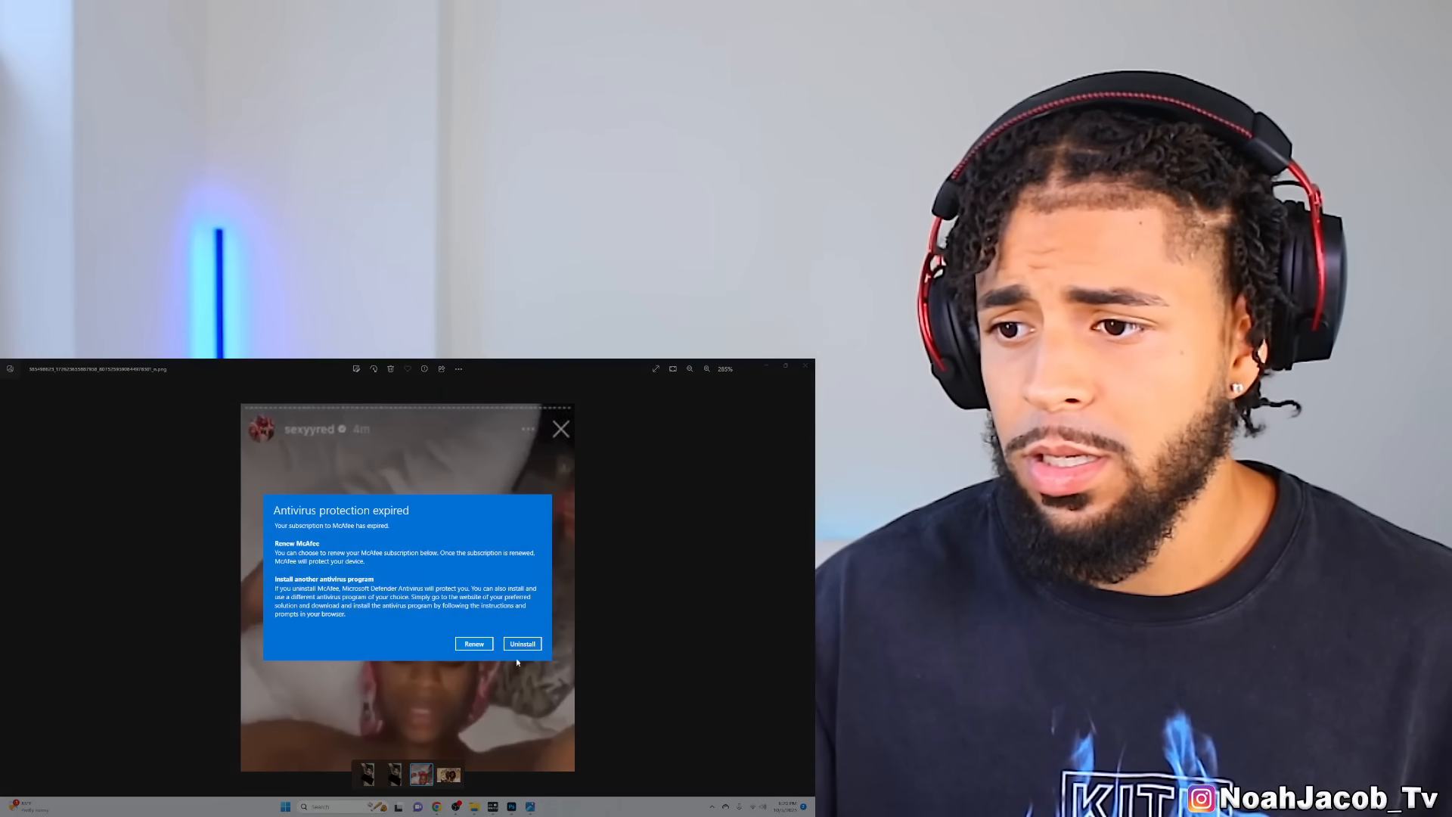
pyautogui.click(521, 644)
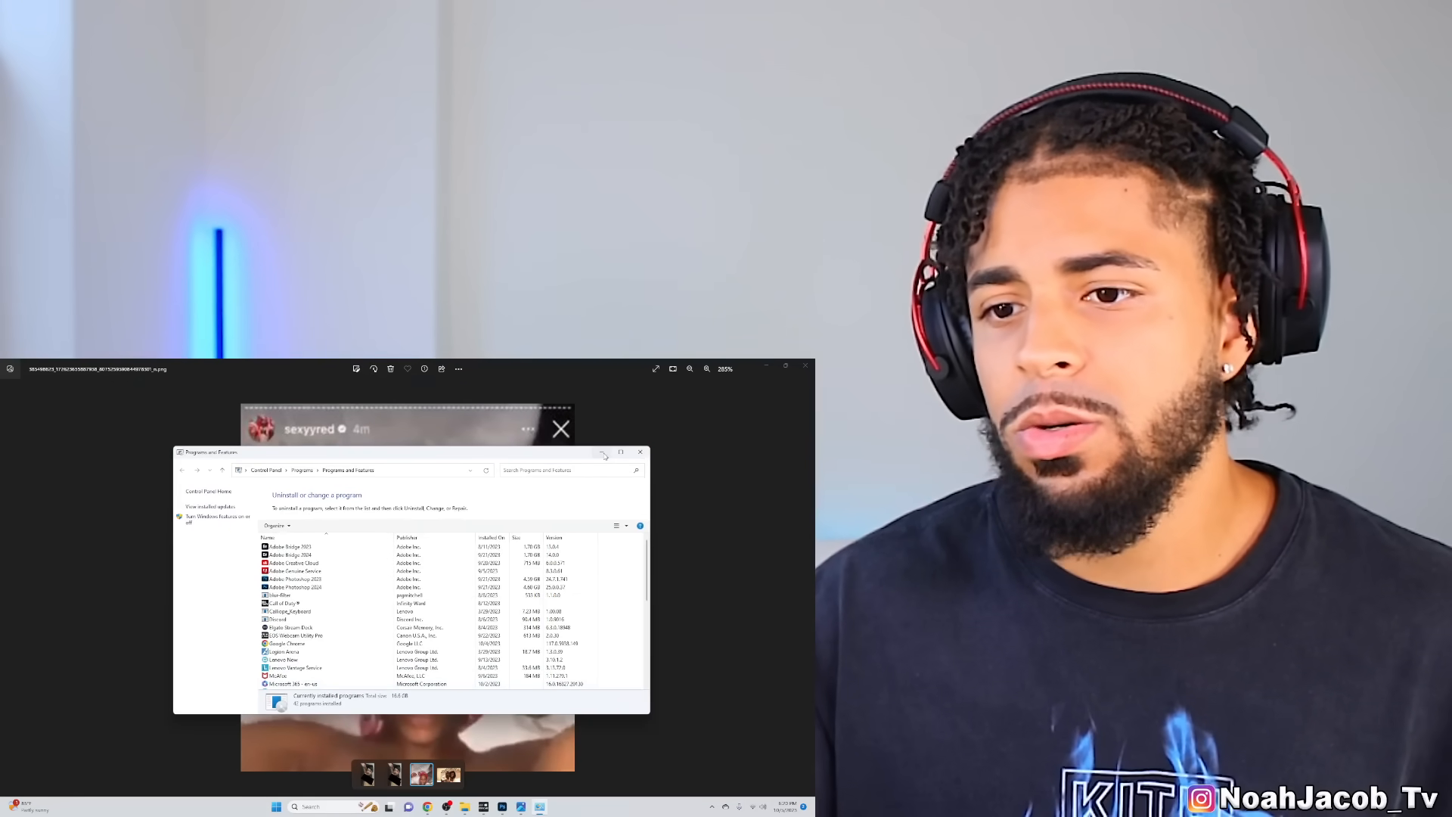
pyautogui.click(641, 452)
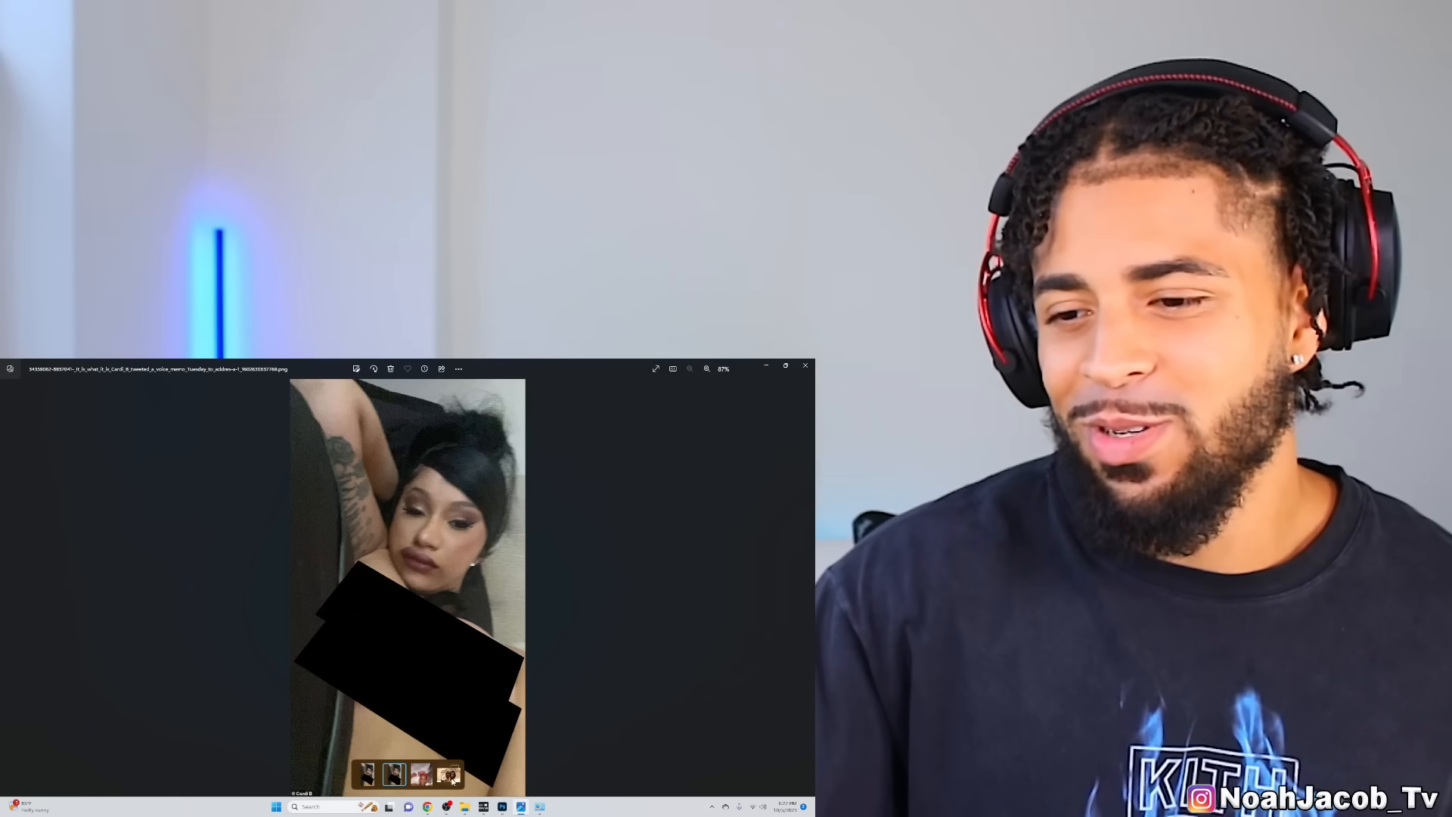
pyautogui.click(449, 775)
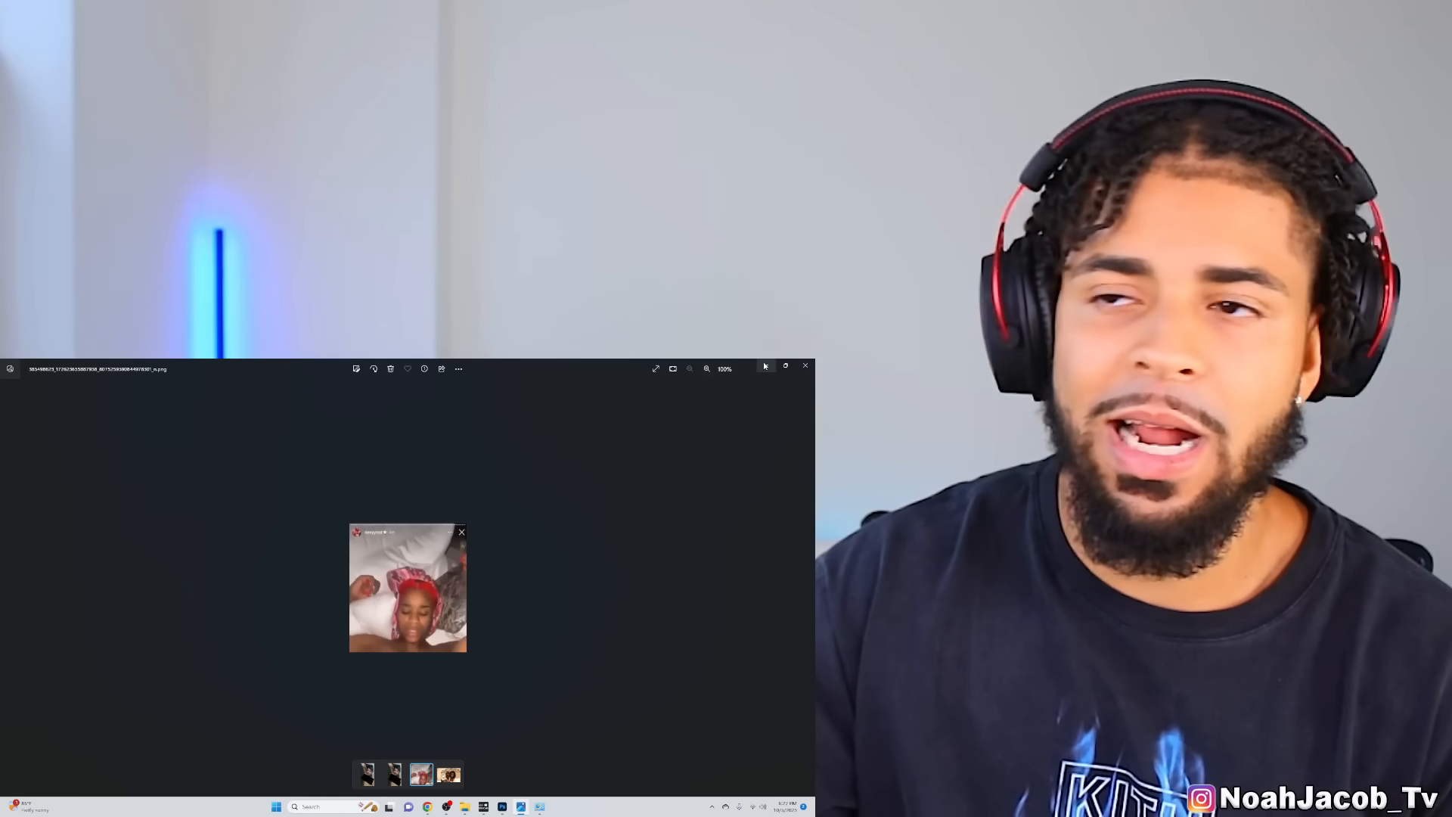
pyautogui.moveTo(765, 368)
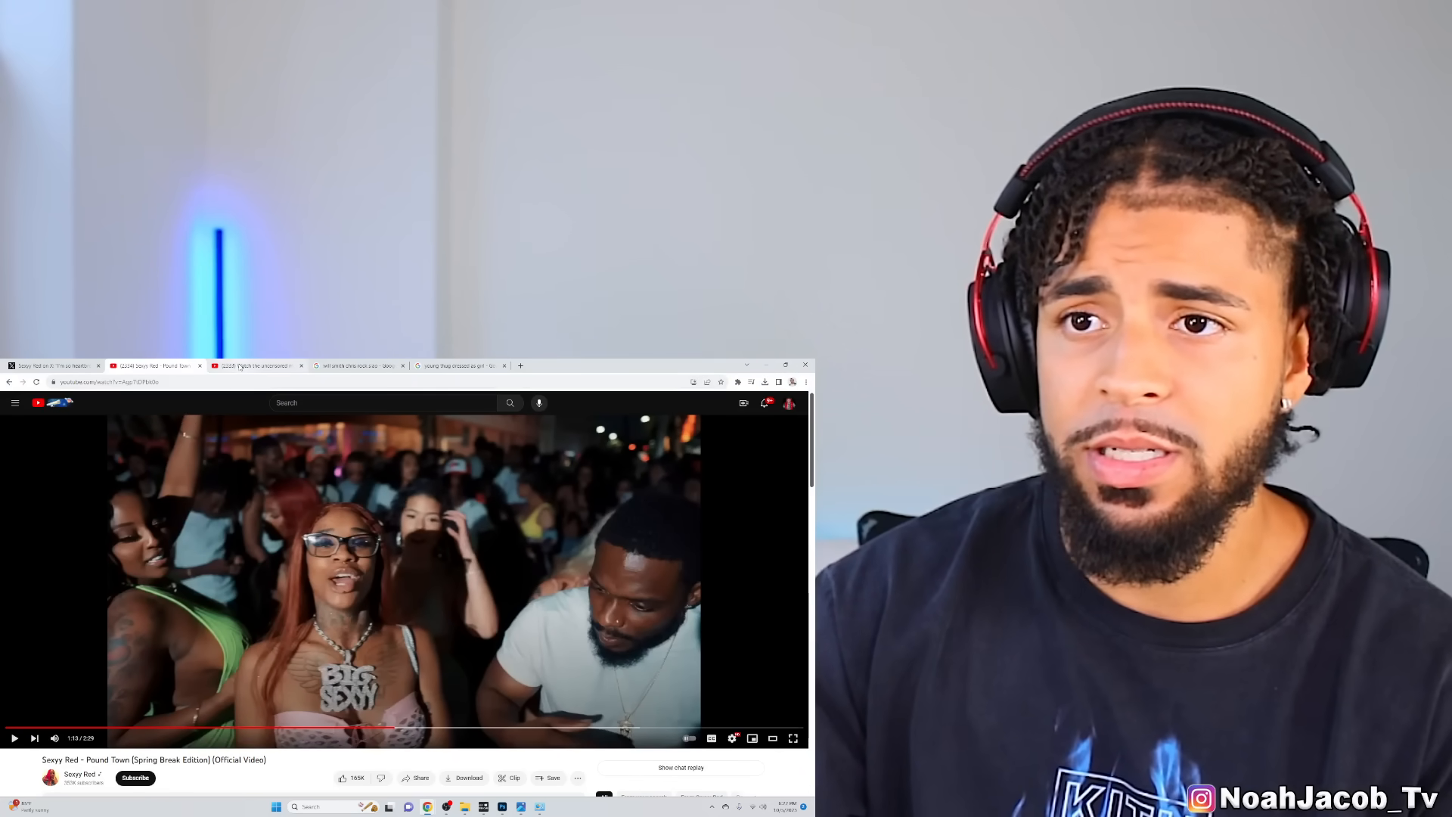
pyautogui.click(258, 364)
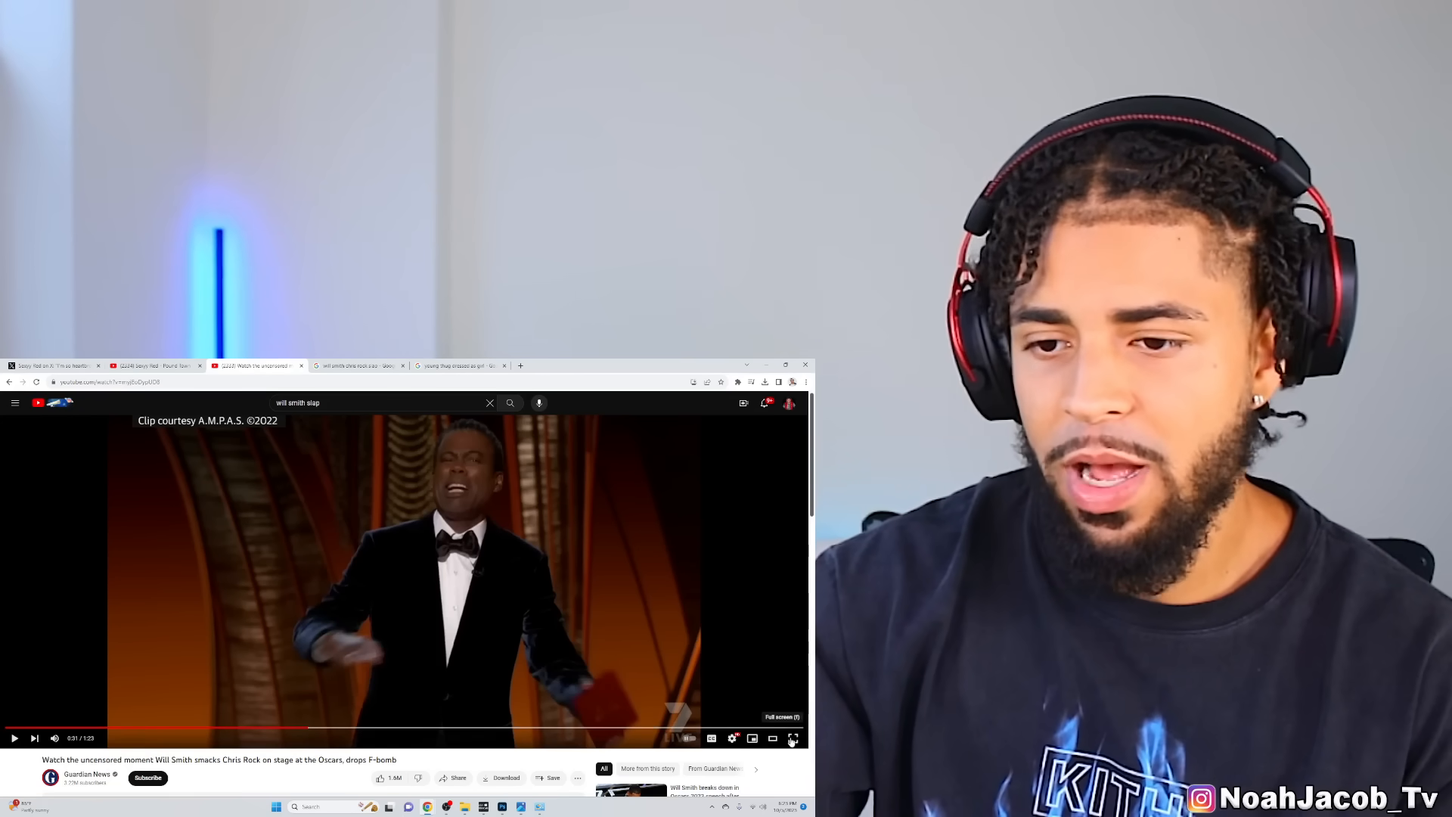
pyautogui.click(792, 716)
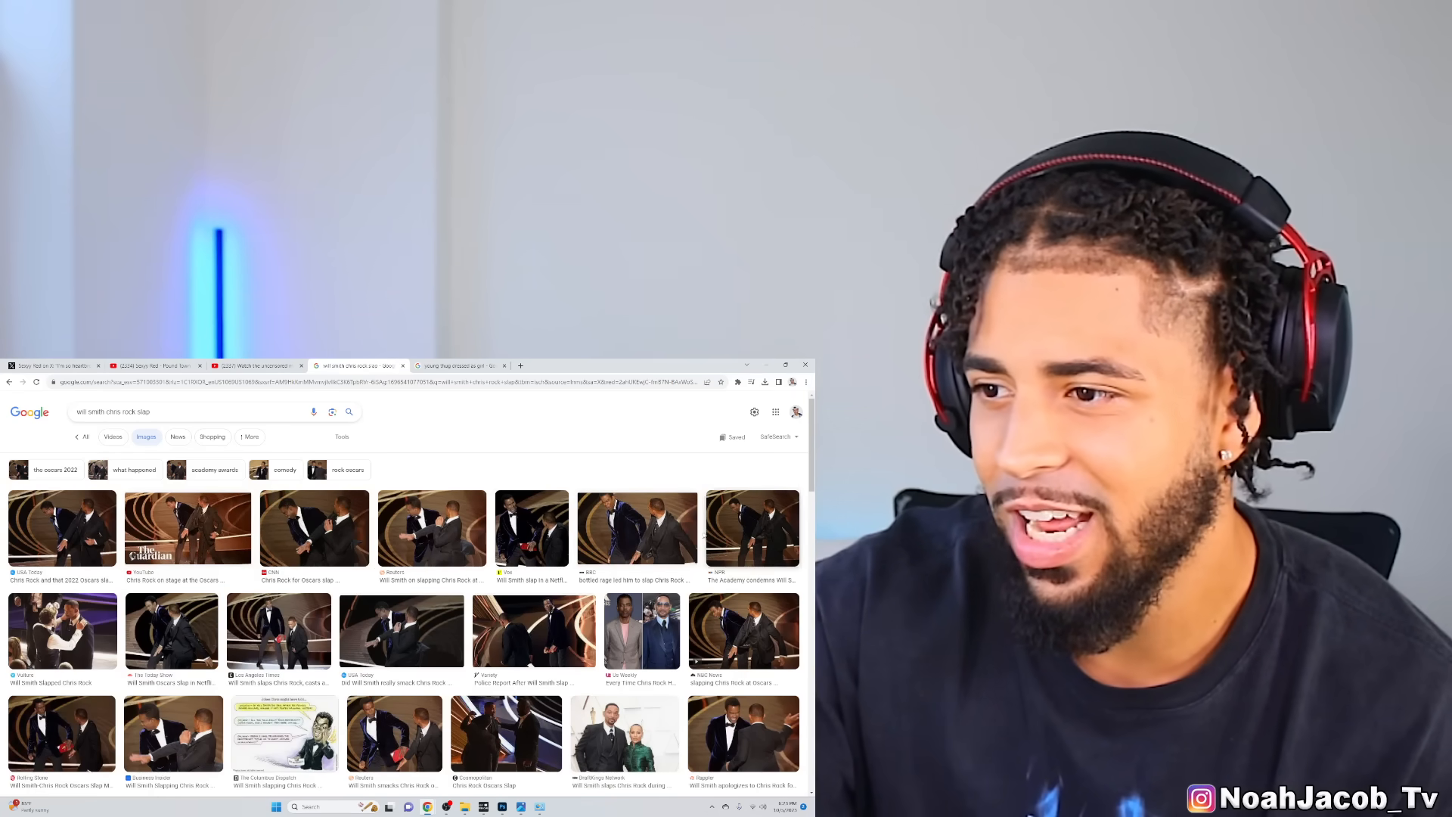
pyautogui.scroll(-3)
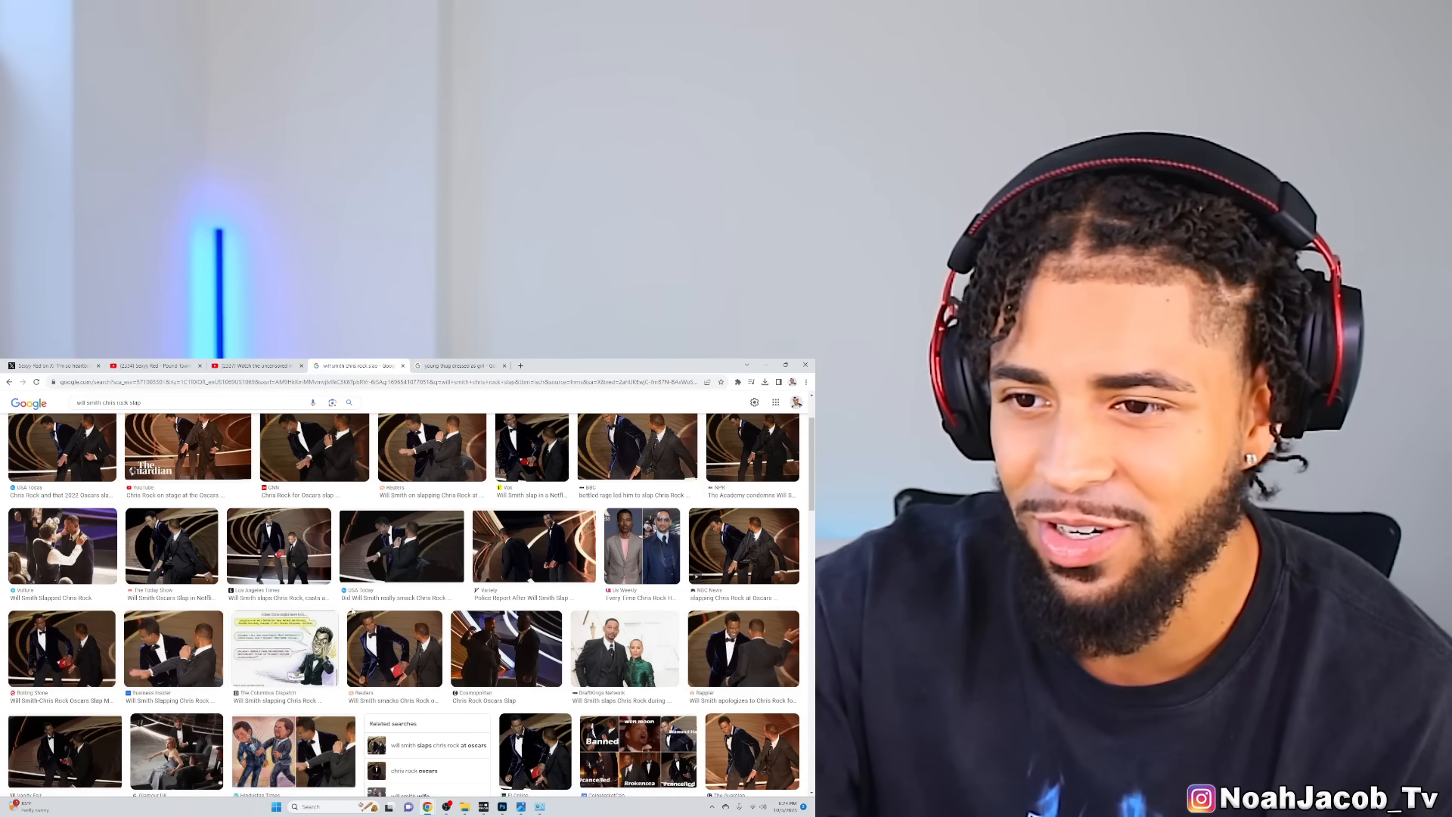
pyautogui.scroll(-3)
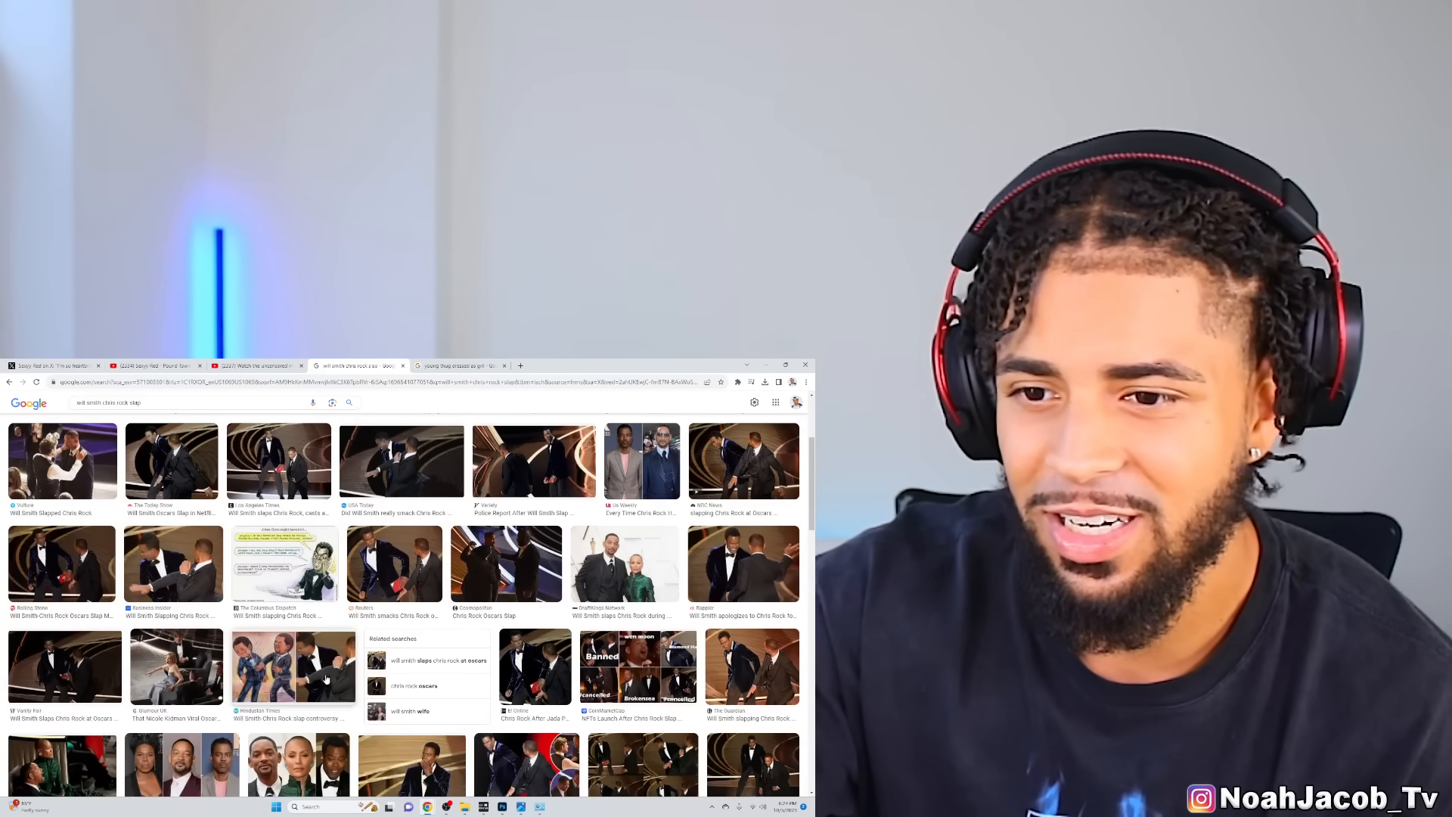
pyautogui.scroll(-3)
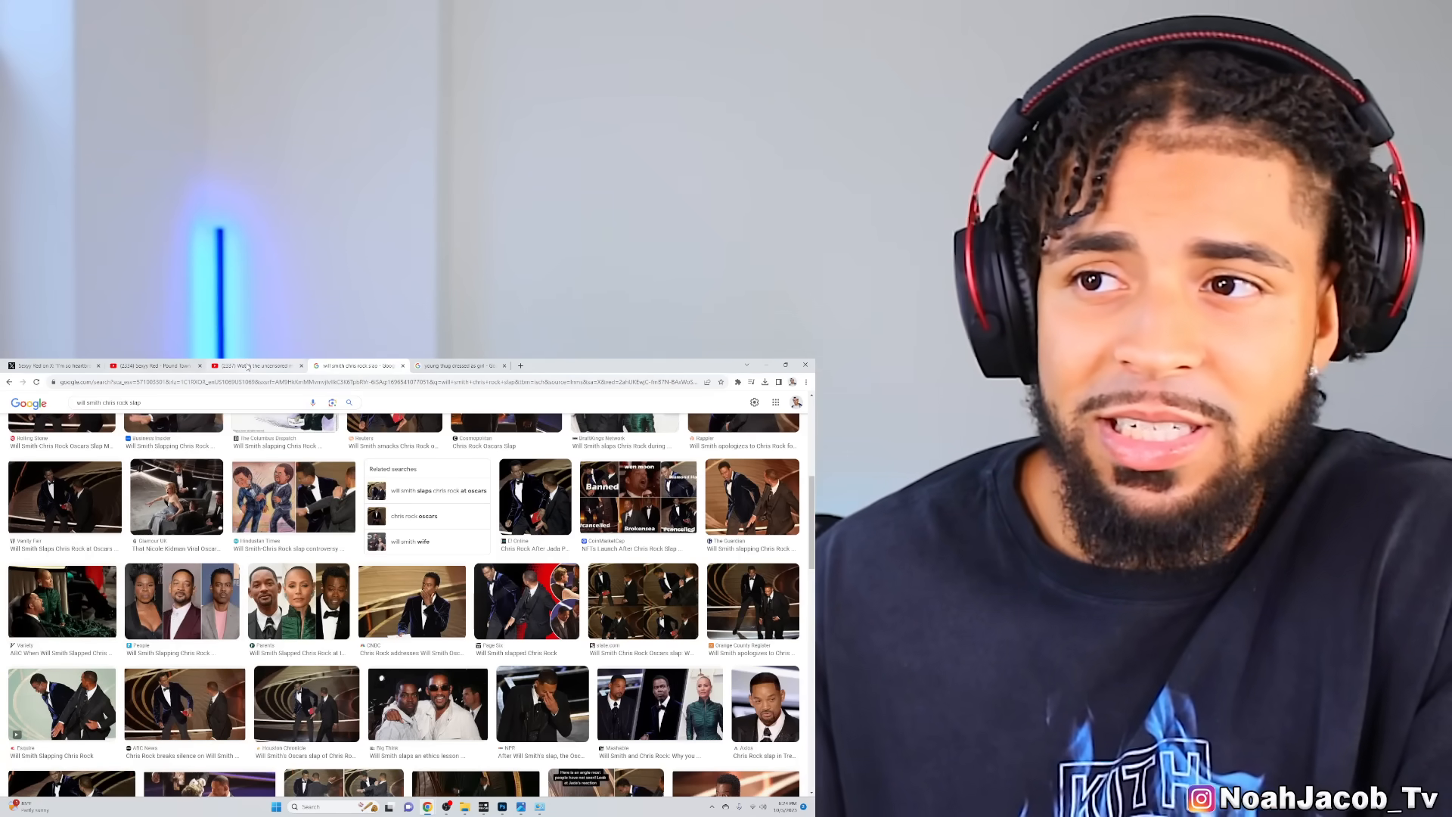
pyautogui.click(458, 365)
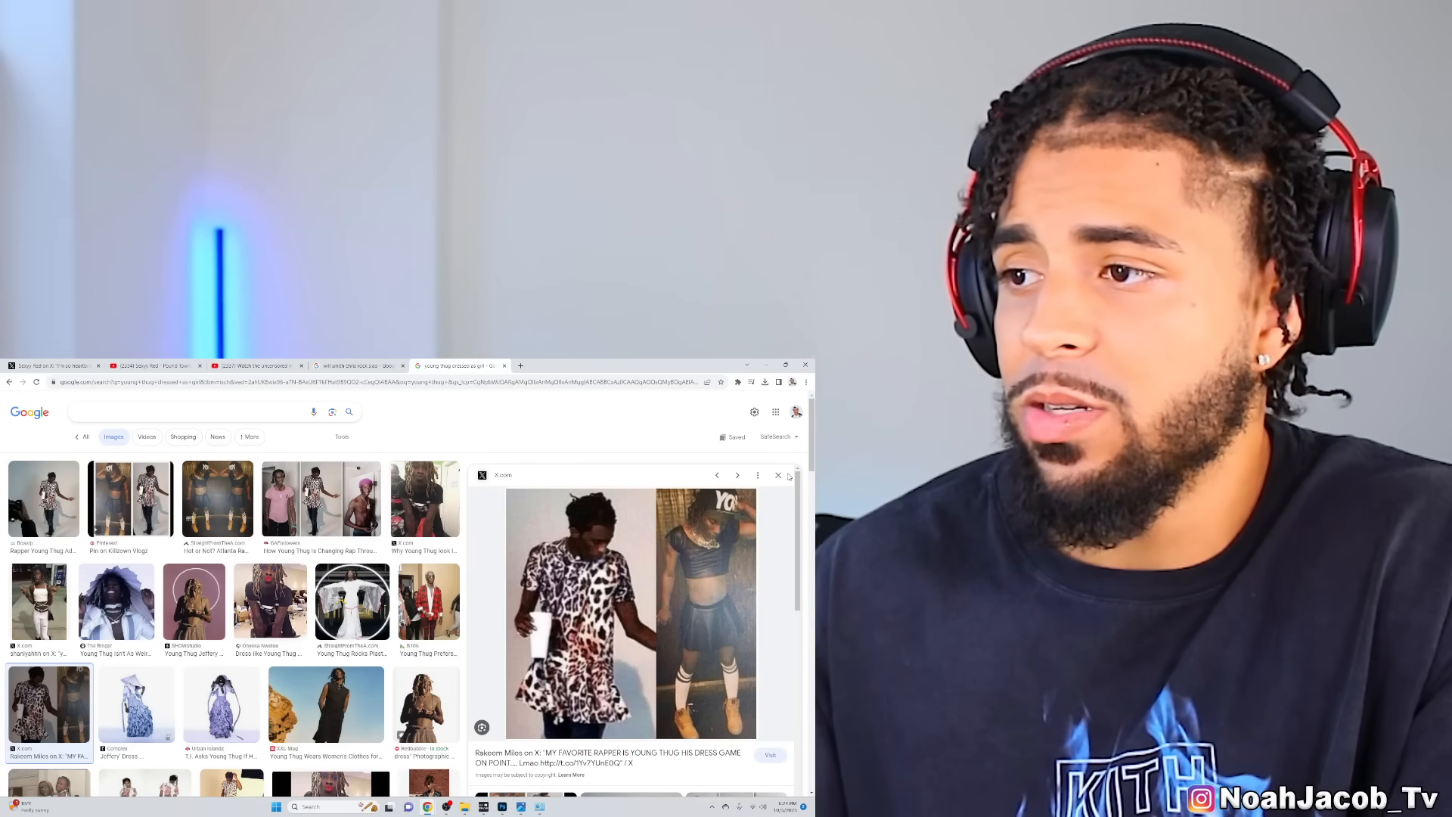
pyautogui.click(777, 475)
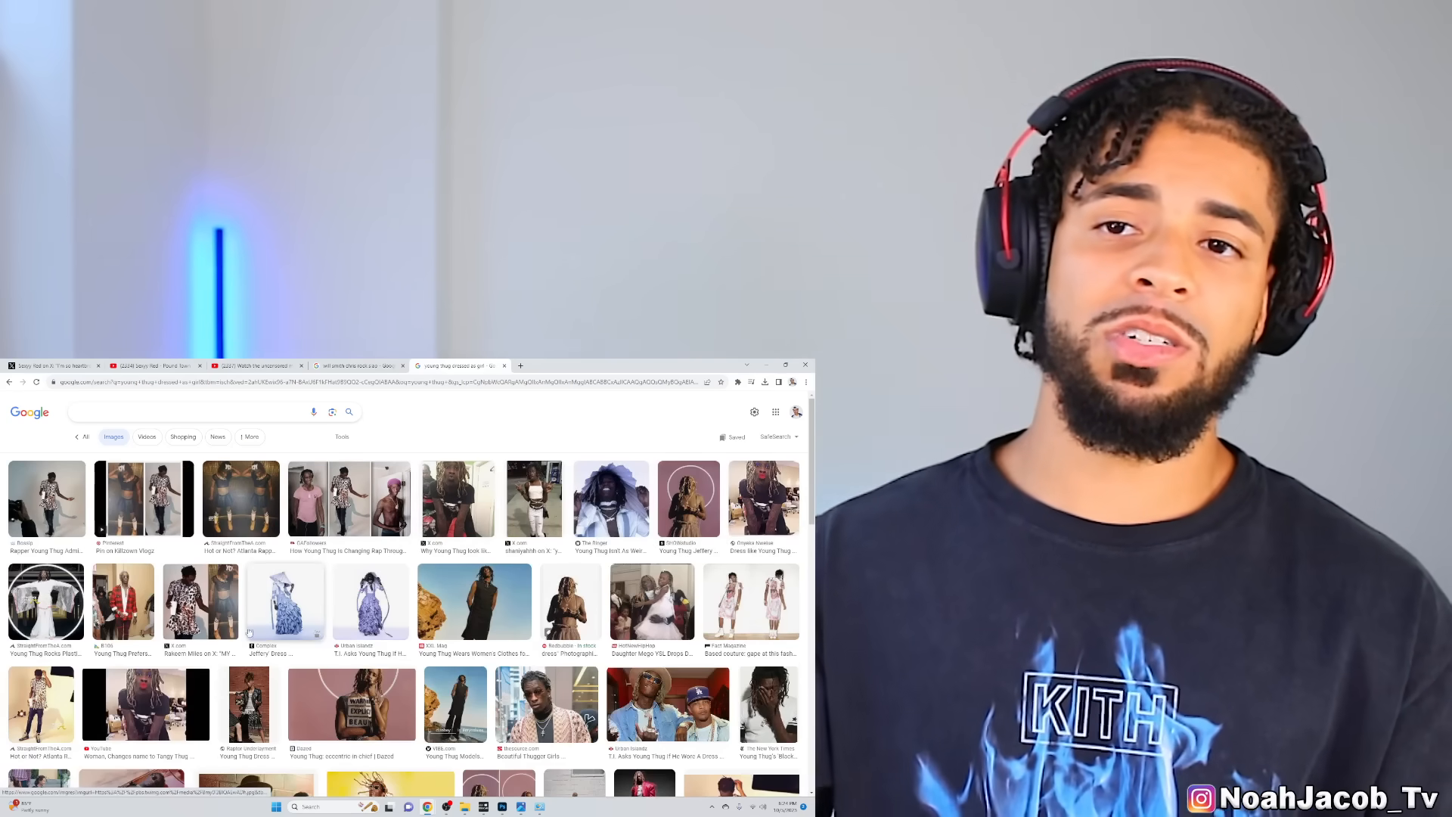